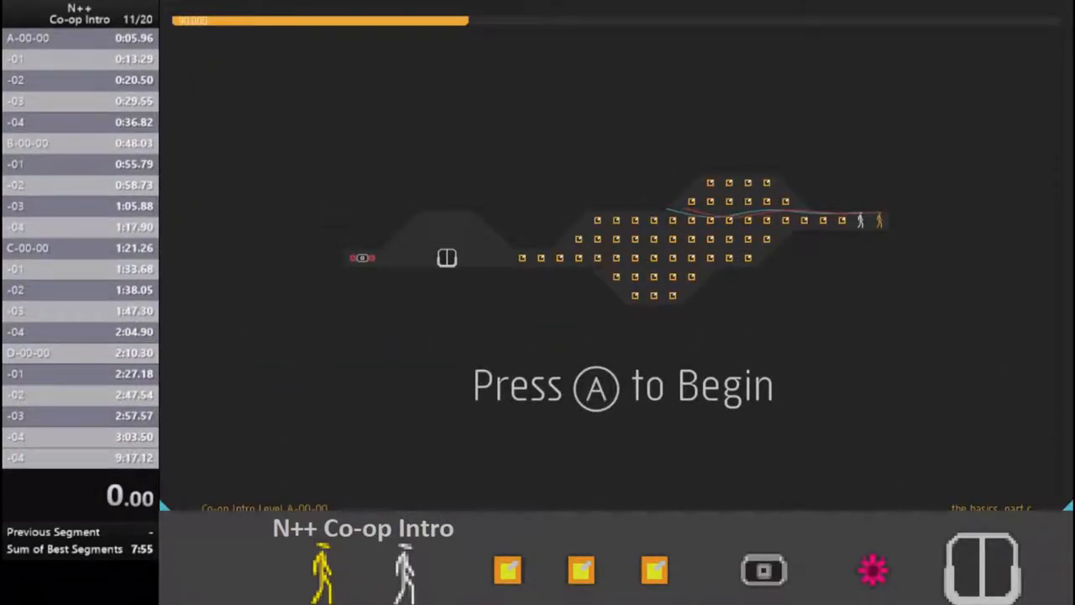
Begin A-00-00 and clear the A-row Co-op Intro levels A-00 through A-04.
{"action": "key", "text": "a"}
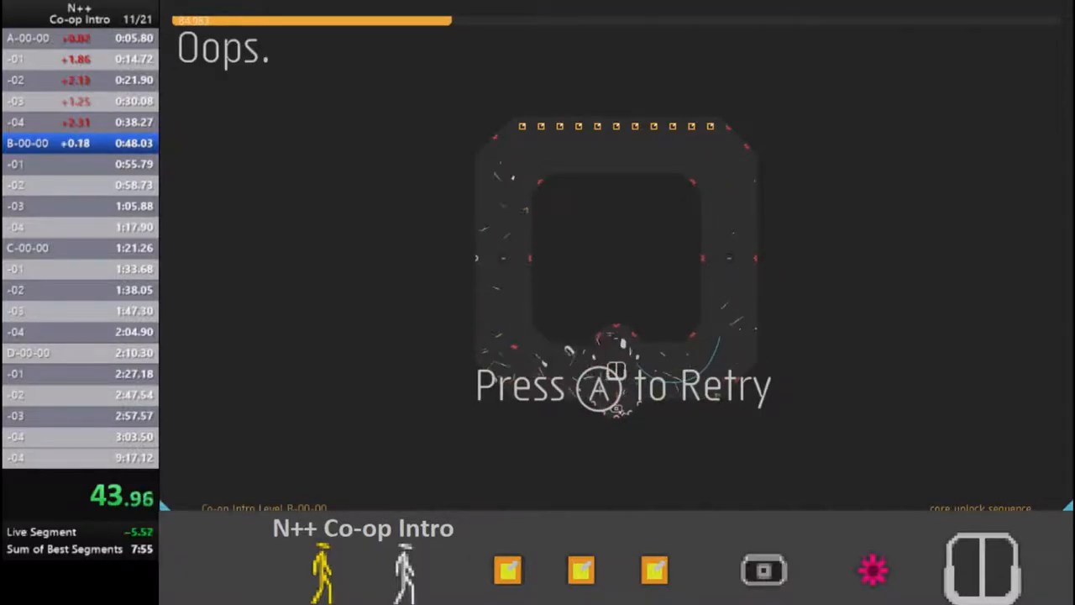
Retry B-00-00 and clear the B-row levels and C-00, reaching C-01.
{"action": "key", "text": "a"}
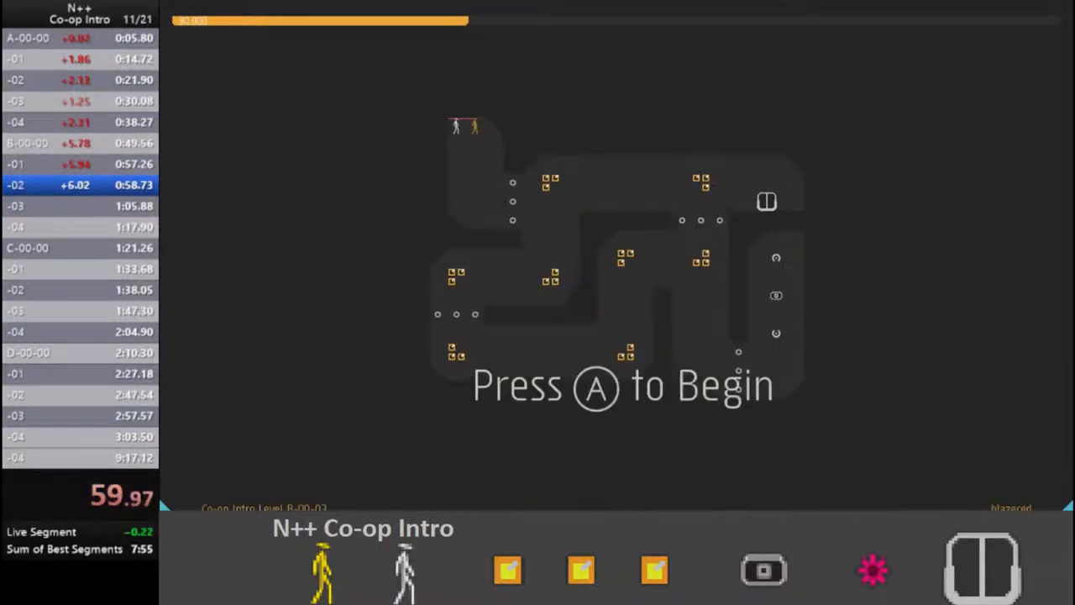
{"action": "key", "text": "a"}
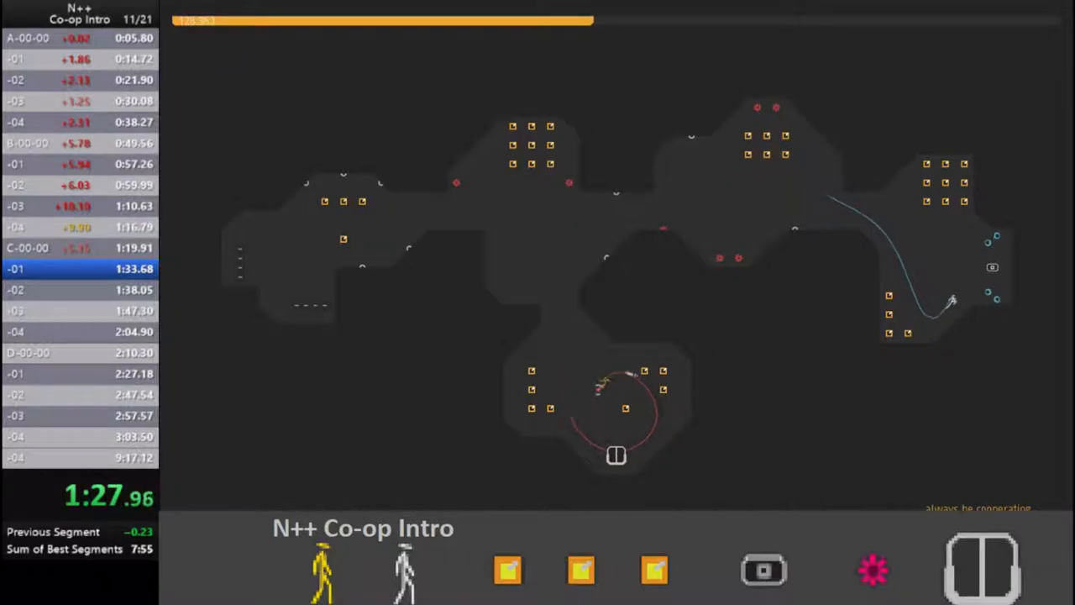
Start C-00-02 and clear the remaining C-row levels plus D-00 to D-02.
{"action": "key", "text": "a"}
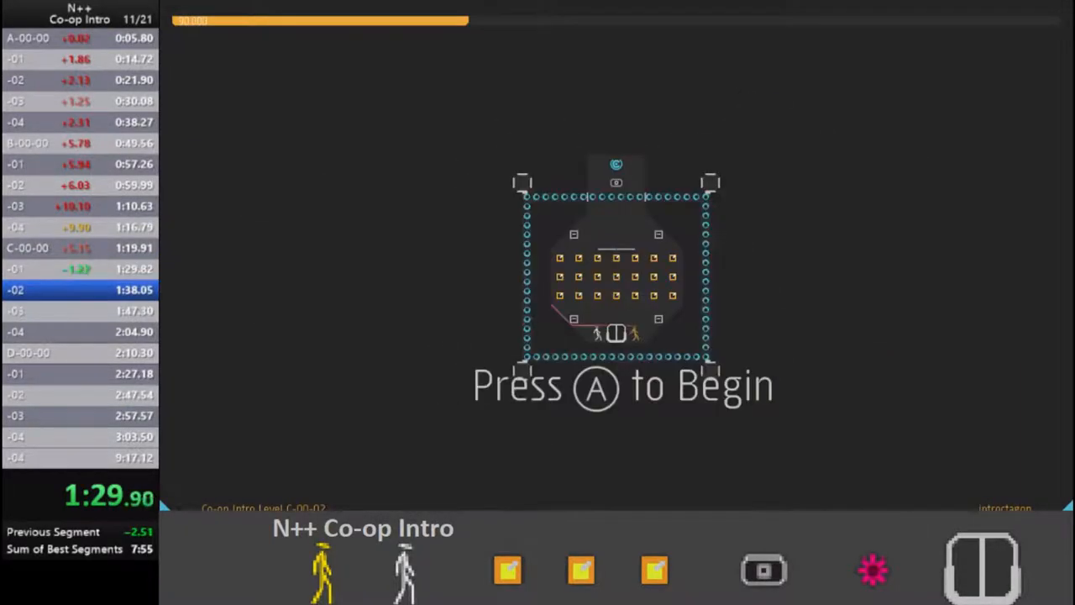
{"action": "key", "text": "a"}
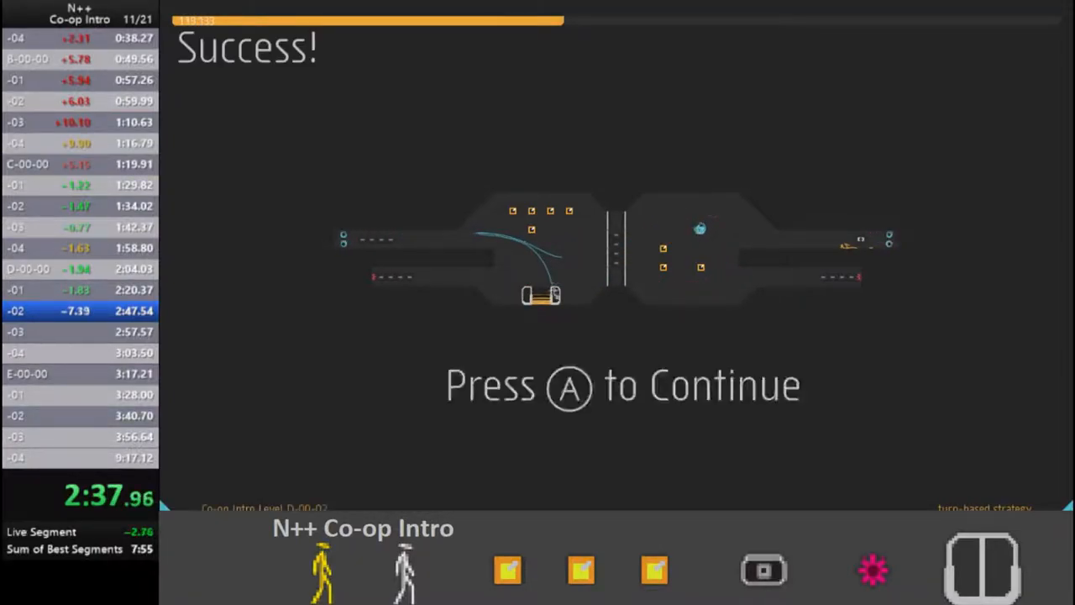
Clear the rest of D-row, all E-row, and the A-01, B-01 and C-01 rows.
{"action": "key", "text": "a"}
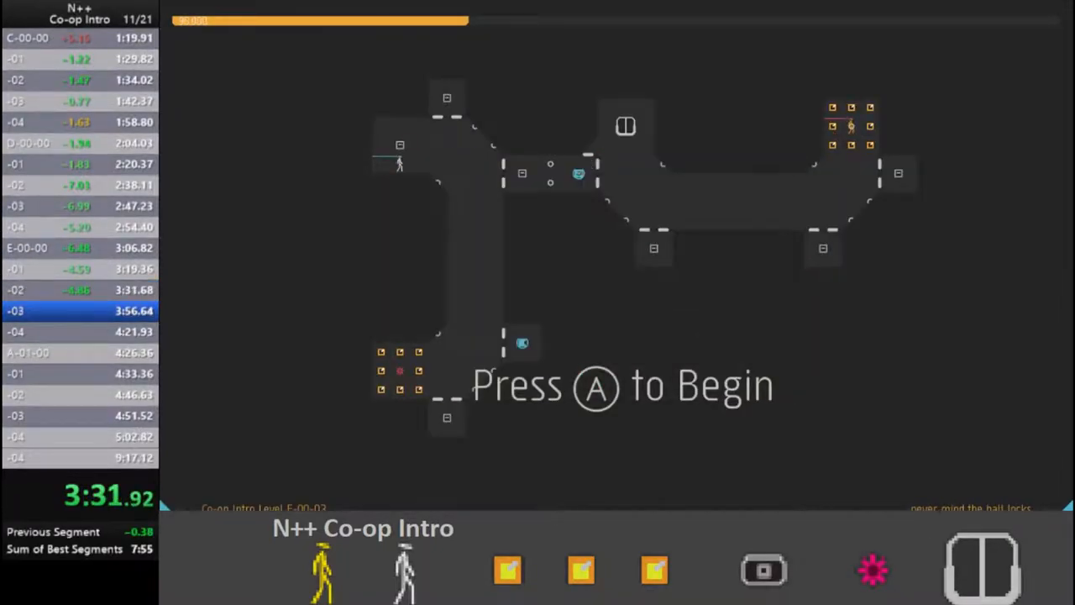
{"action": "key", "text": "a"}
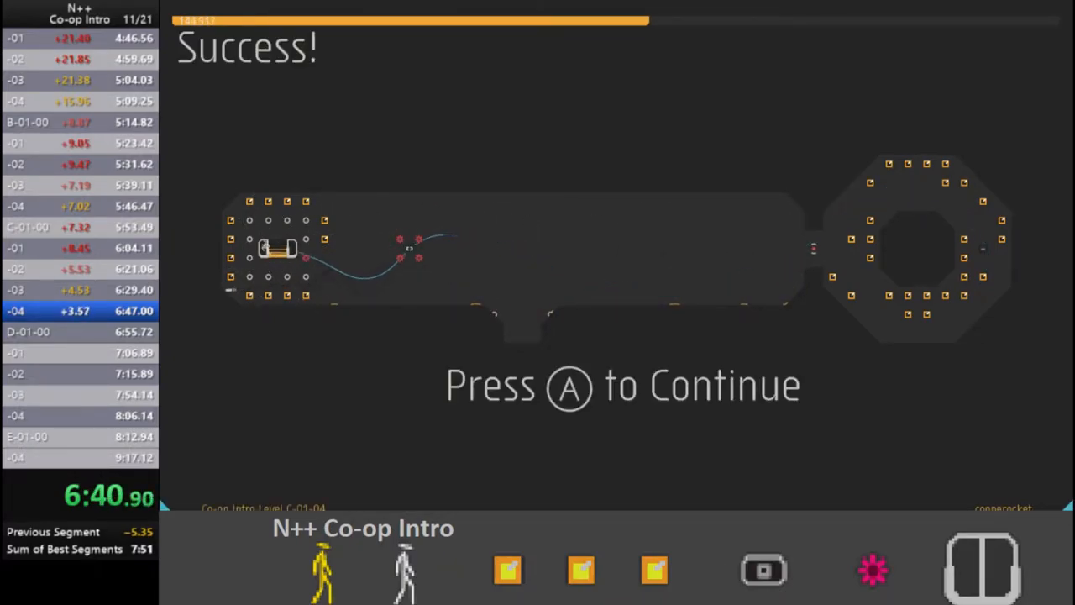
Continue and finish D-01-04, completing the whole D-01 row.
{"action": "key", "text": "a"}
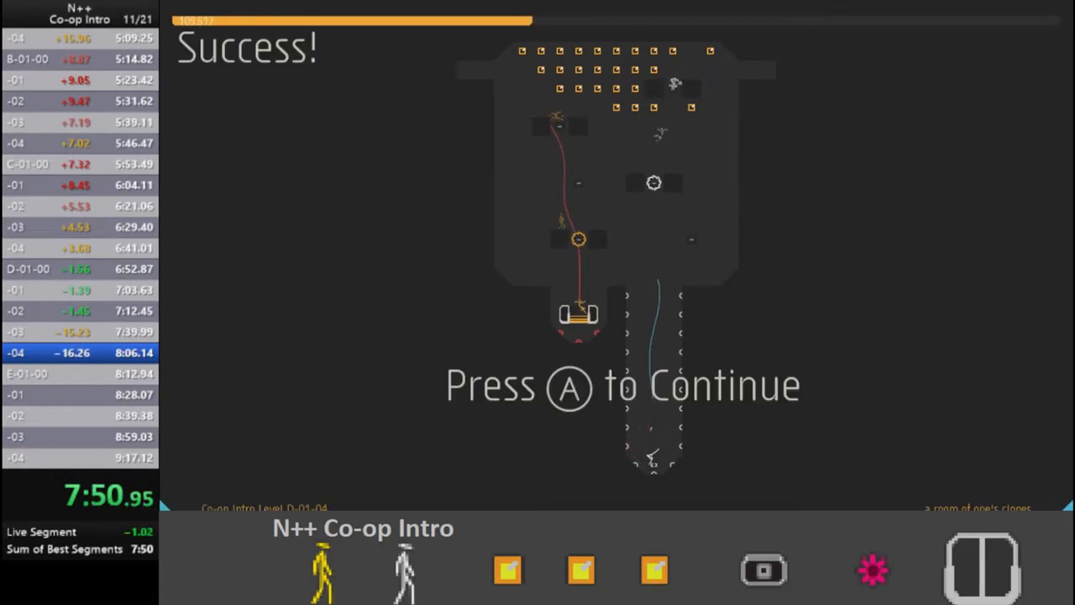
Clear the E-01 row to end the run at 8:52 and back out to the main menu.
{"action": "key", "text": "a"}
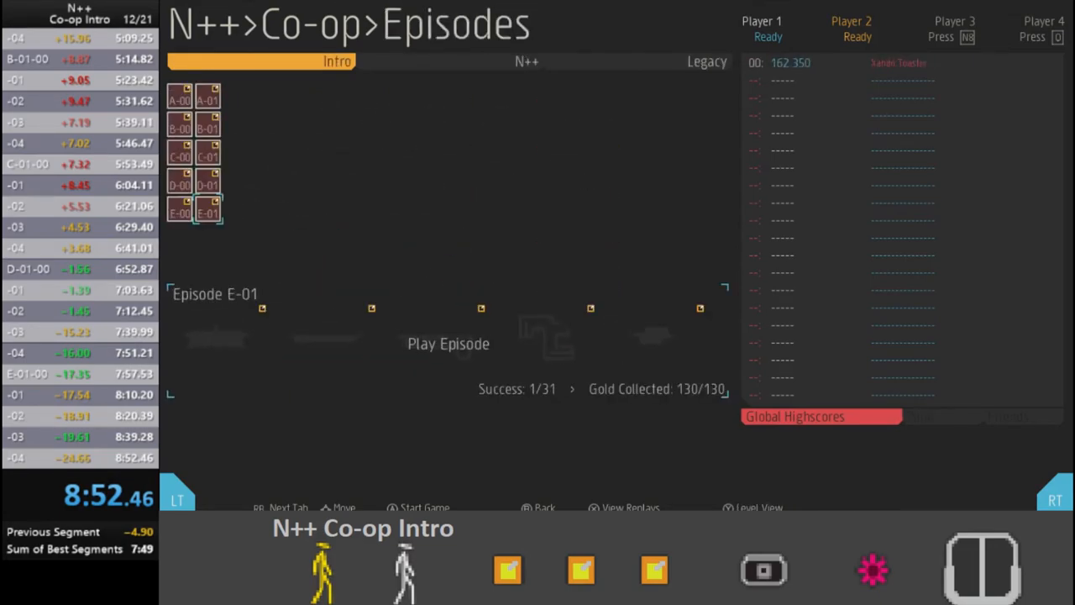
{"action": "key", "text": "Escape"}
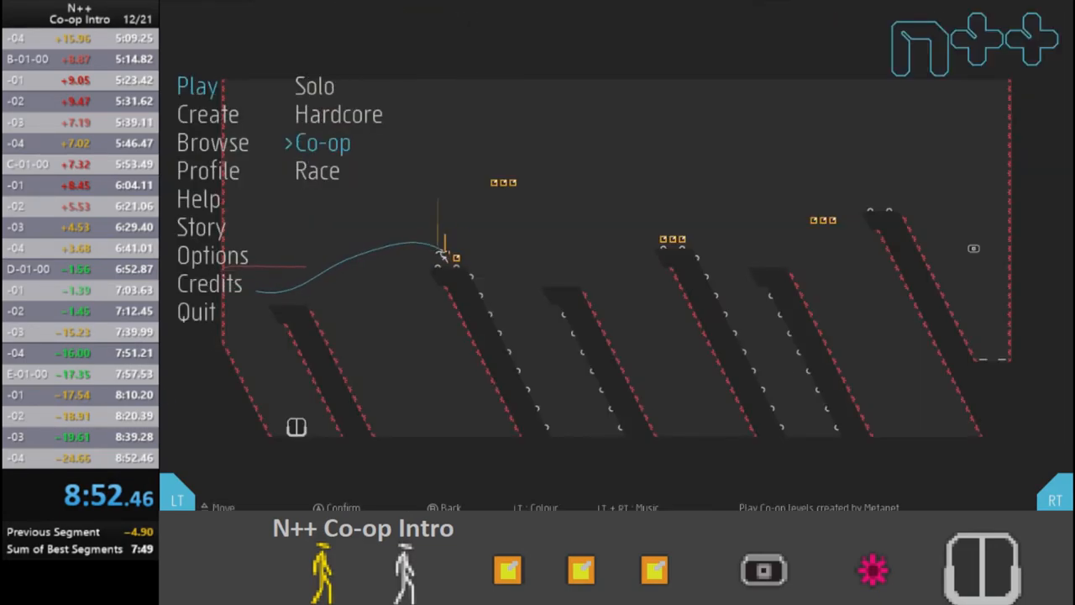